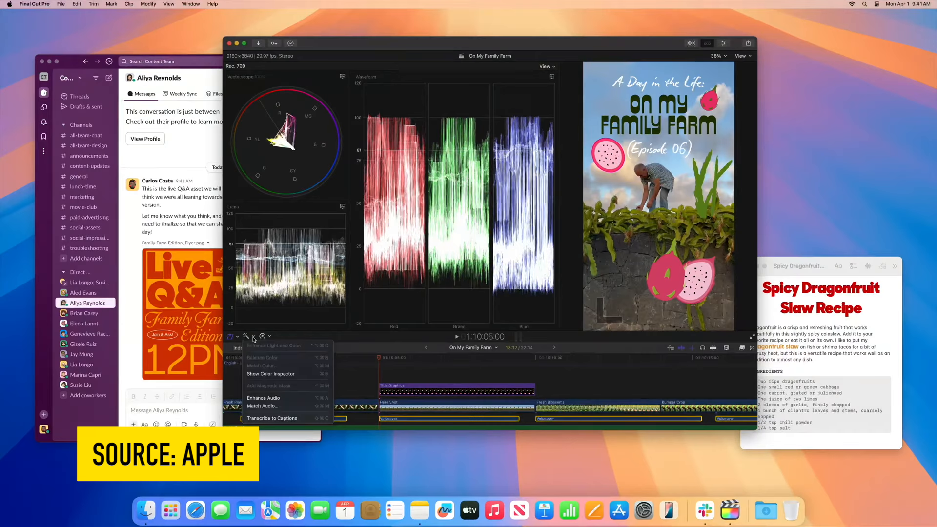
Advance the Mac mini photo gallery to the image of its back ports held in a hand
left_click(271, 418)
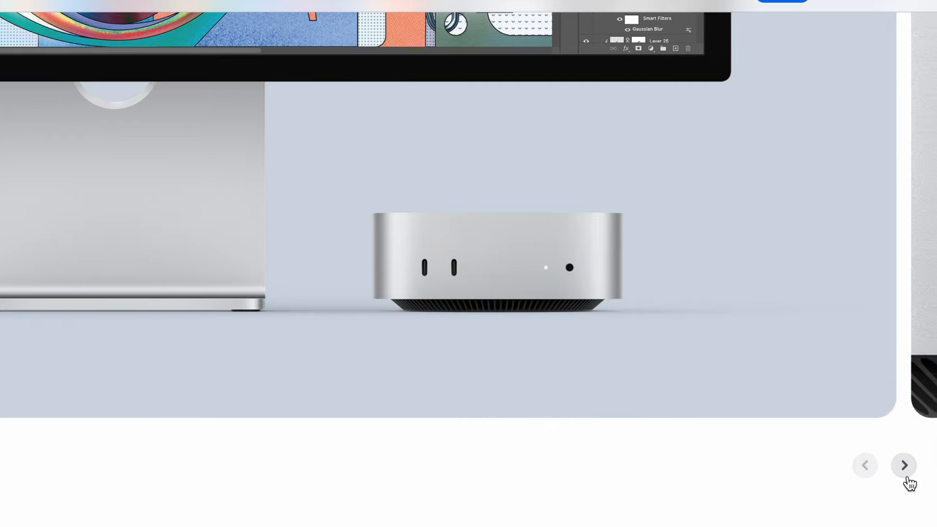
left_click(904, 465)
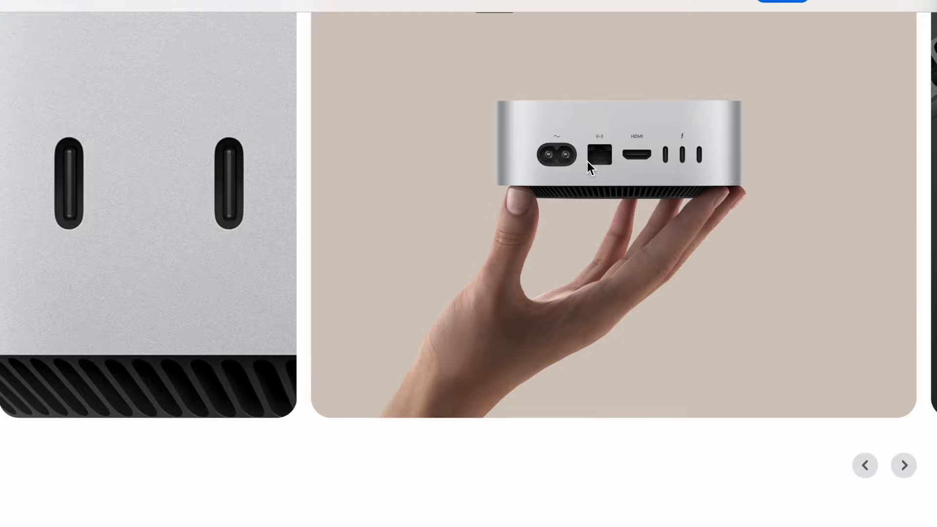
mouse_move(654, 168)
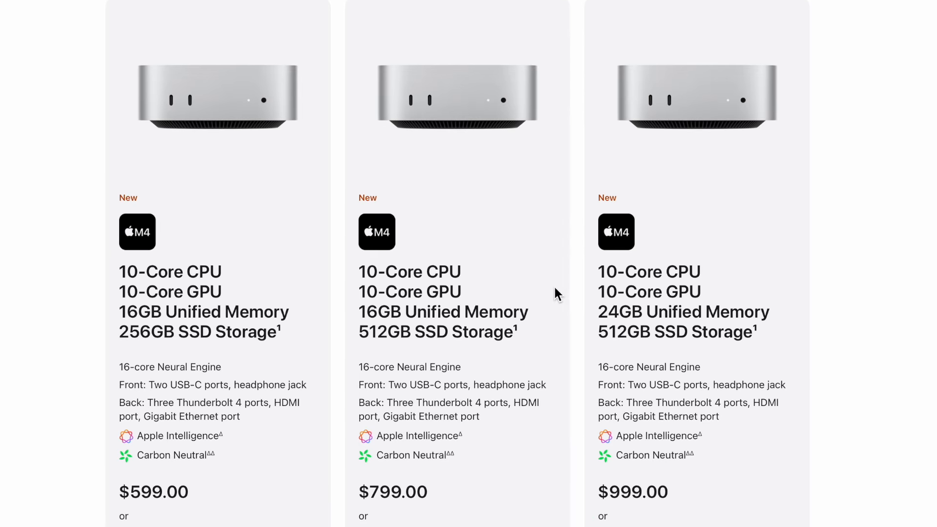
mouse_move(495, 306)
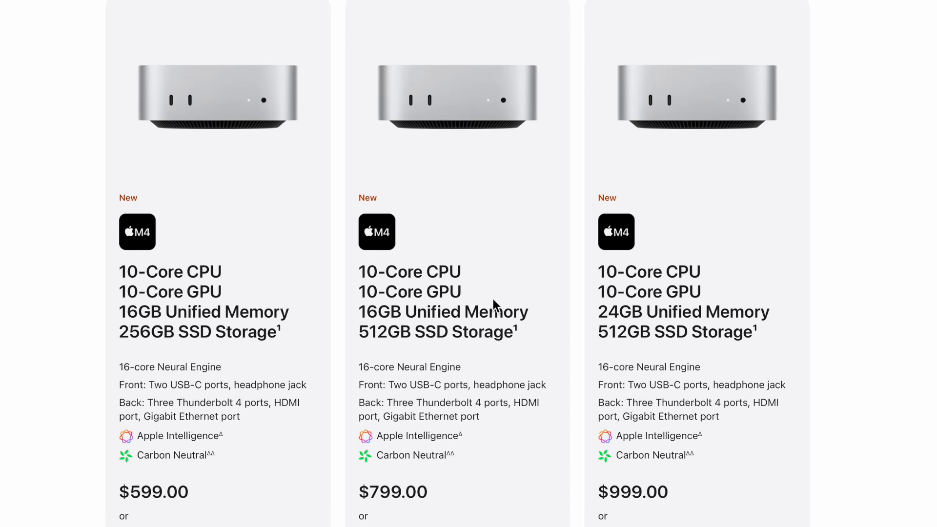
mouse_move(224, 513)
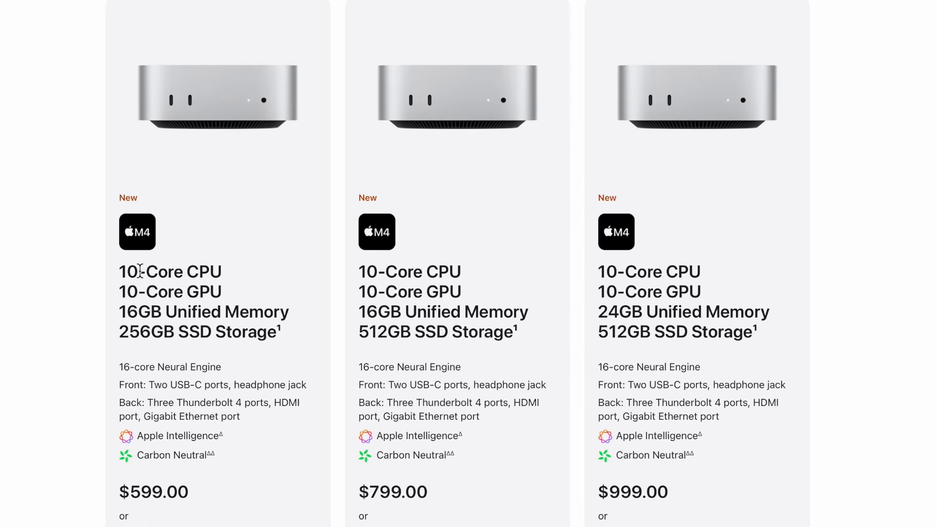
Select the $999 M4 Mac mini with 24GB memory and 512GB storage for customization
scroll("down", 3)
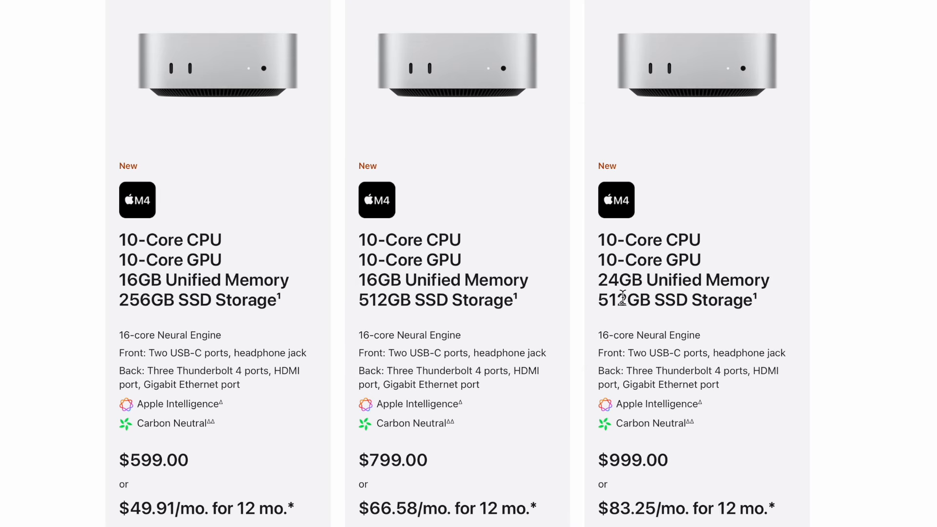
scroll("down", 3)
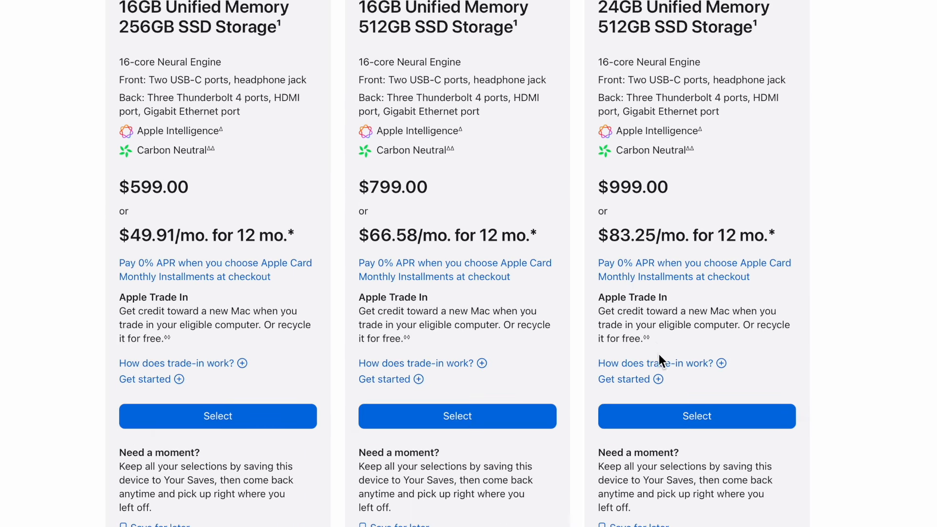
left_click(696, 415)
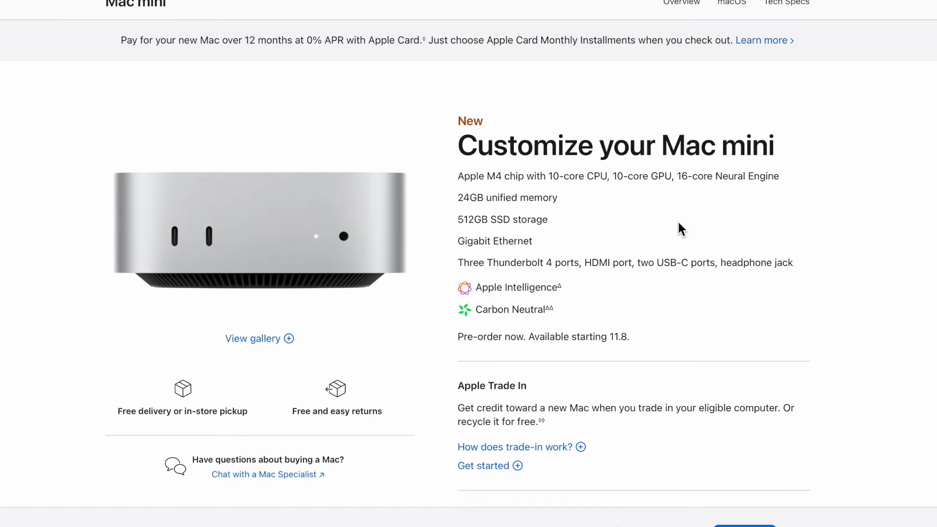
Upgrade the Mac mini networking from Gigabit Ethernet to 10 Gigabit Ethernet
scroll("down", 3)
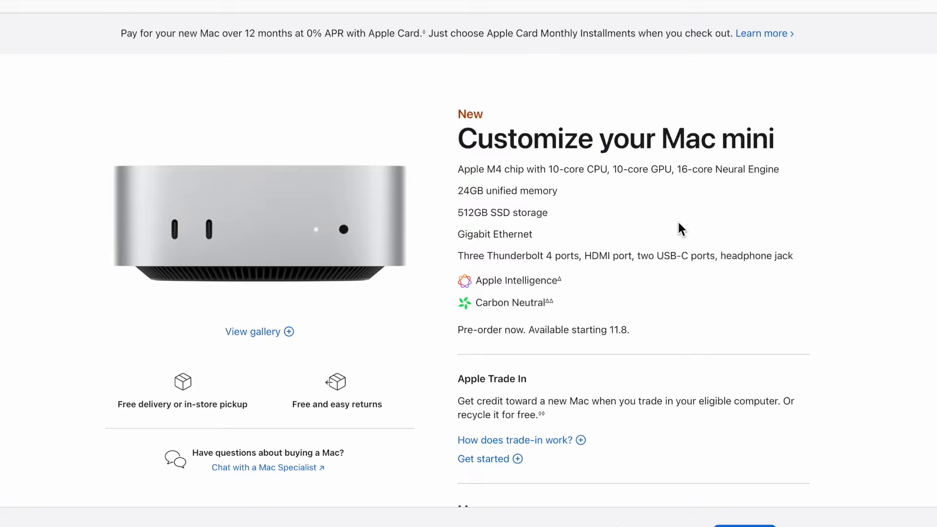
scroll("down", 3)
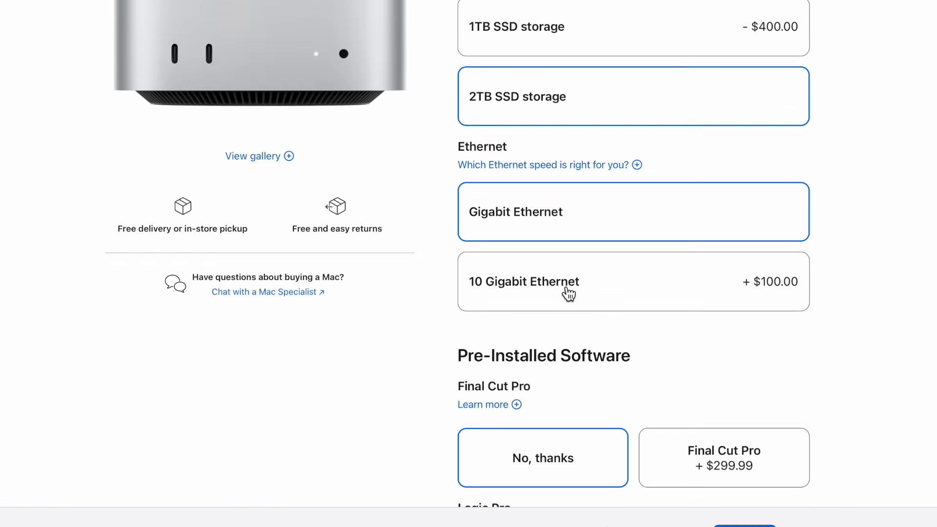
left_click(632, 282)
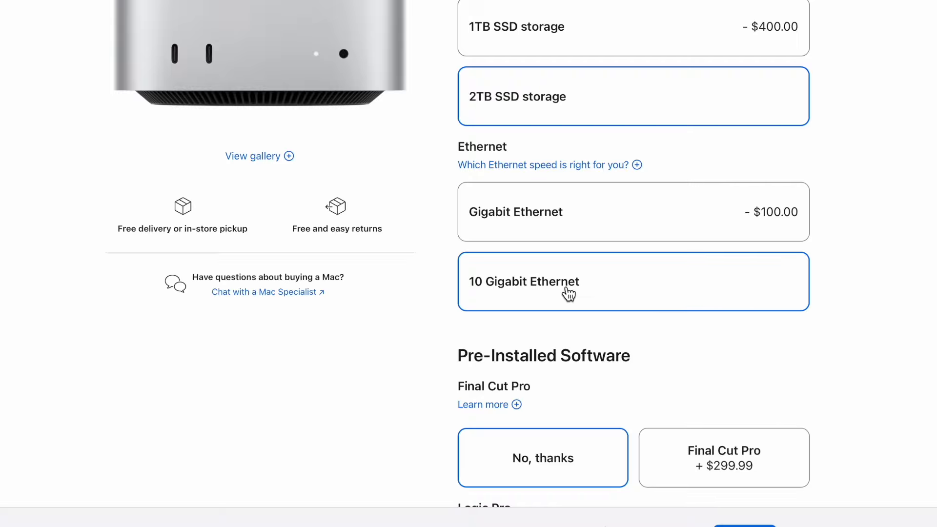
scroll("down", 3)
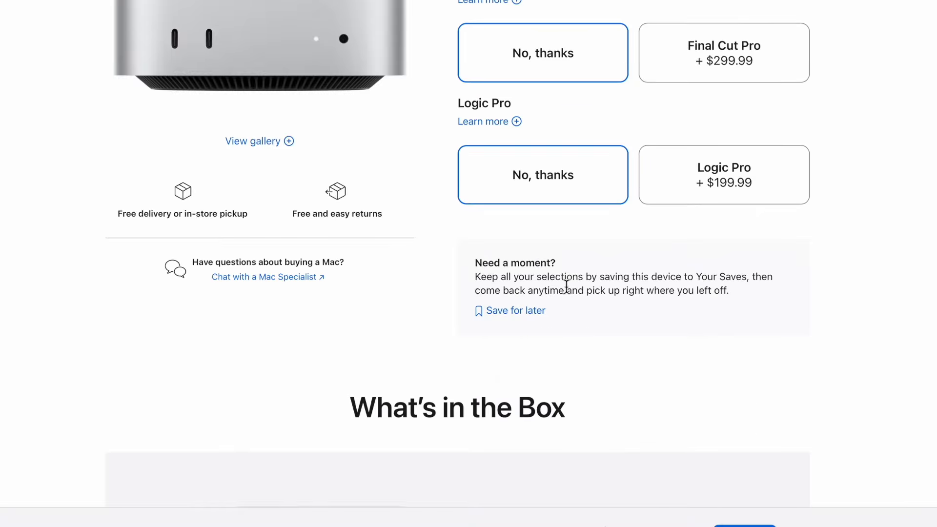
scroll("down", 3)
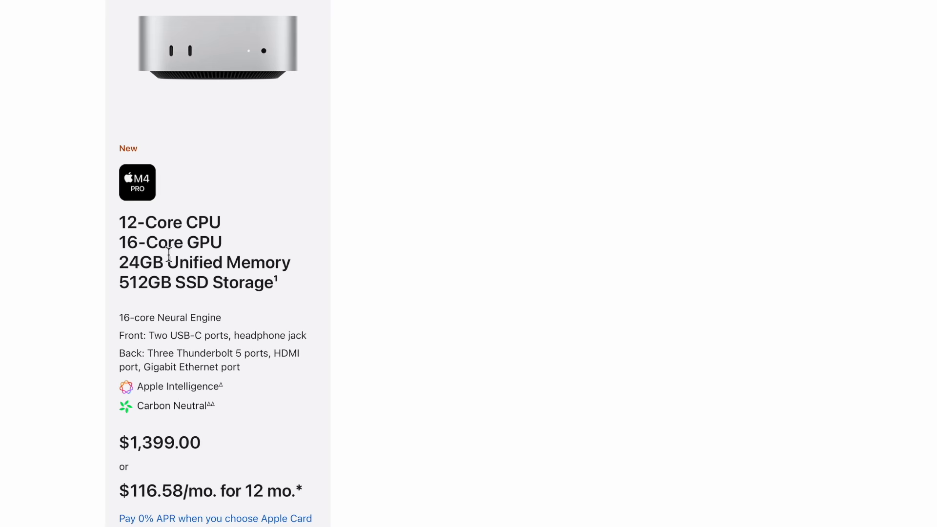
Choose the M4 Pro 14-core CPU, 20-core GPU chip, with 64GB memory and 8TB storage
scroll("down", 3)
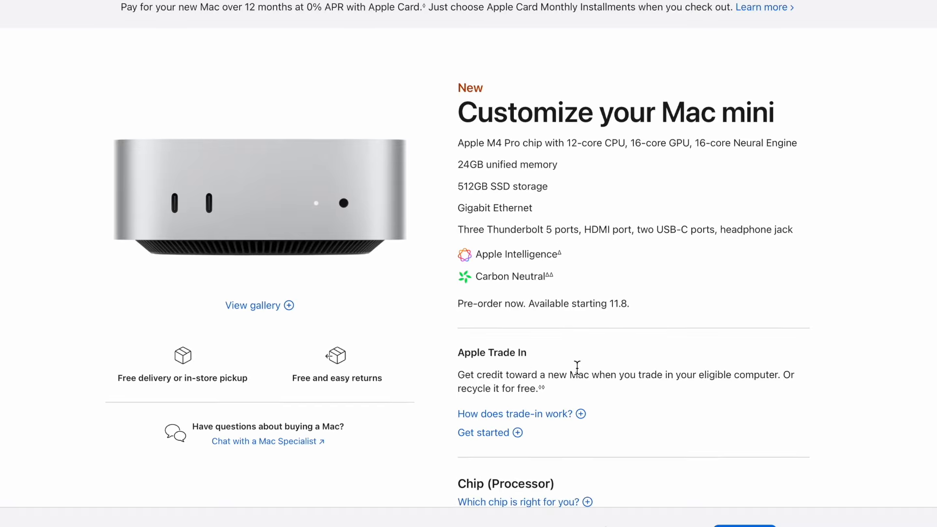
scroll("down", 3)
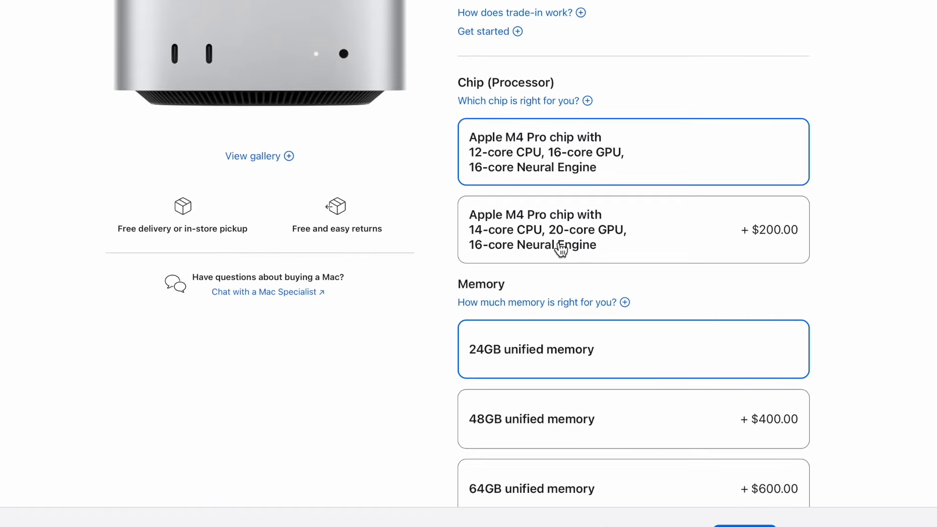
left_click(633, 230)
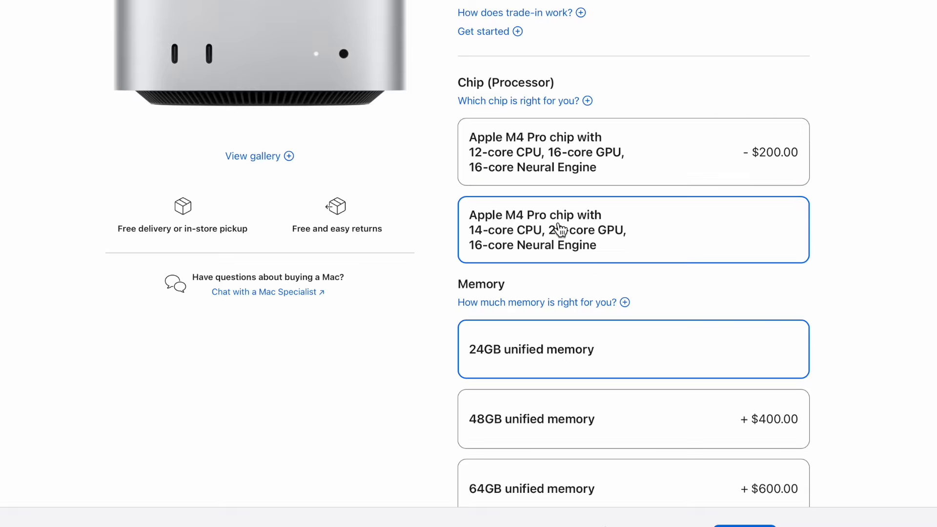
scroll("down", 3)
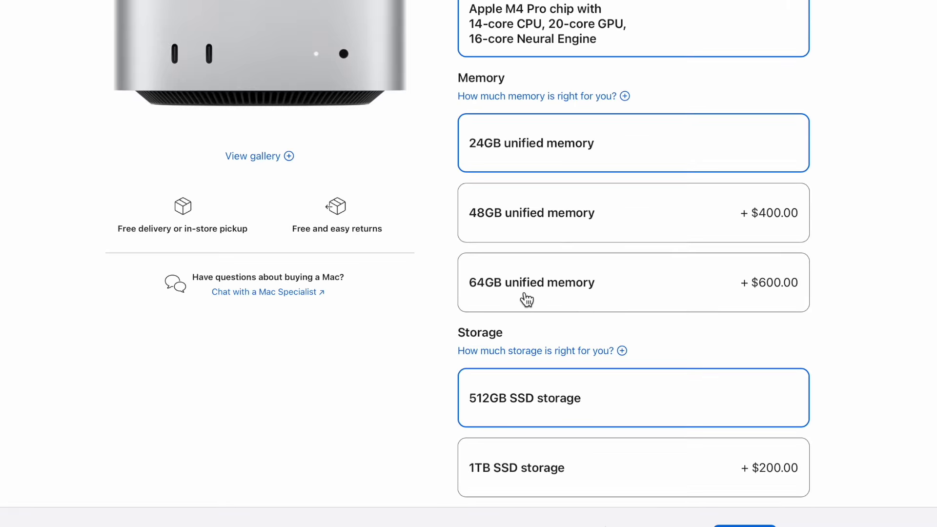
scroll("down", 3)
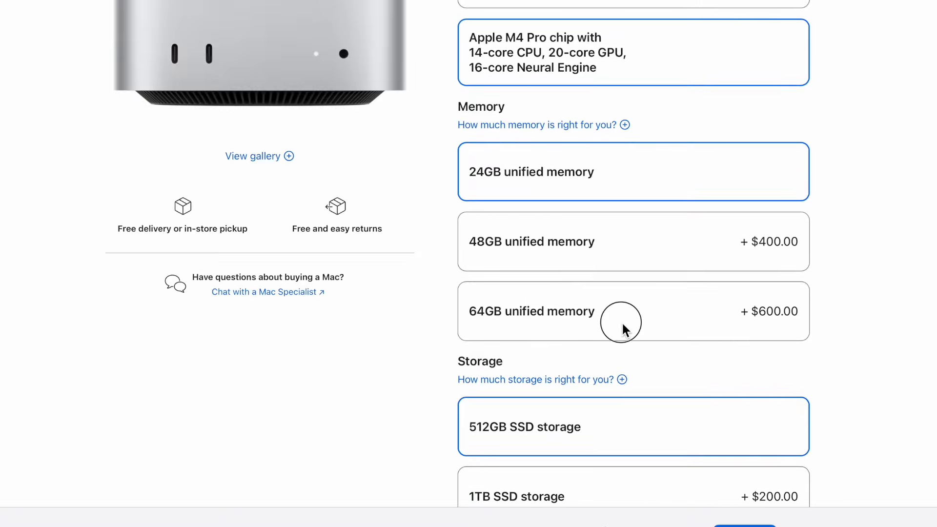
scroll("down", 3)
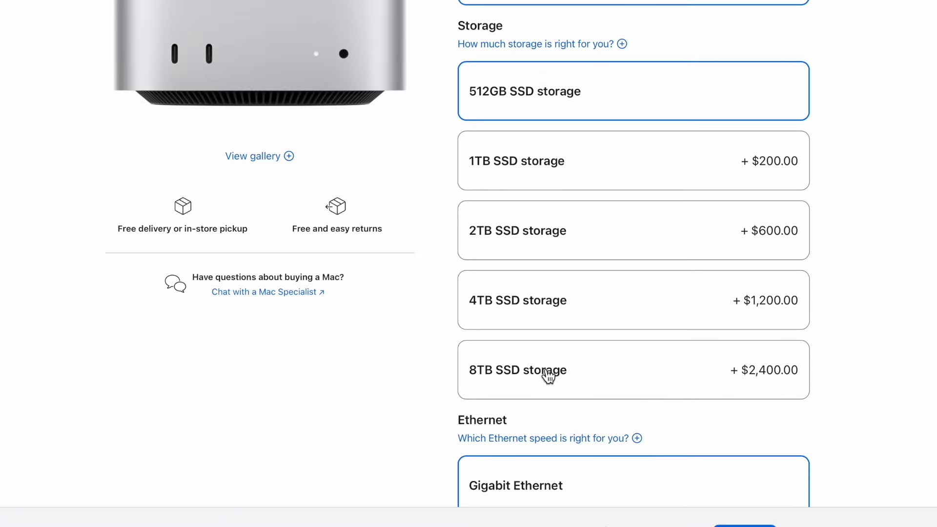
scroll("down", 3)
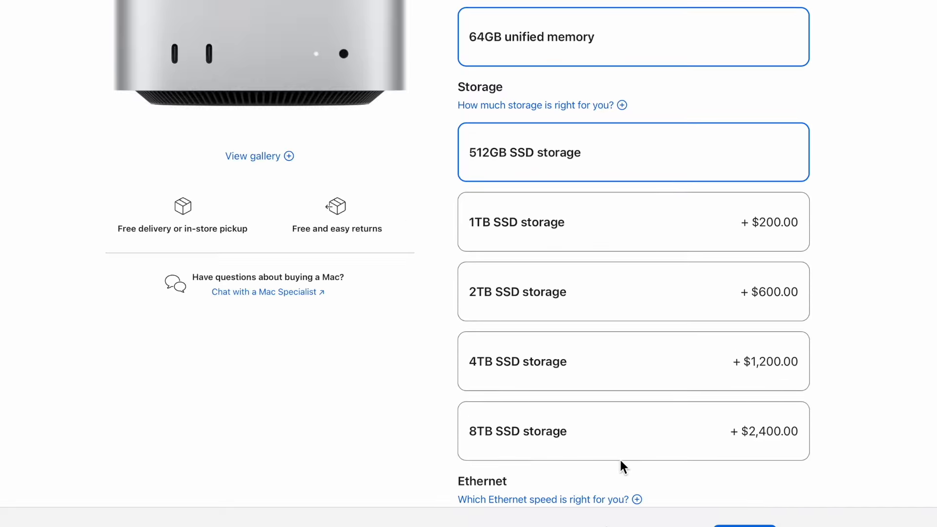
scroll("down", 3)
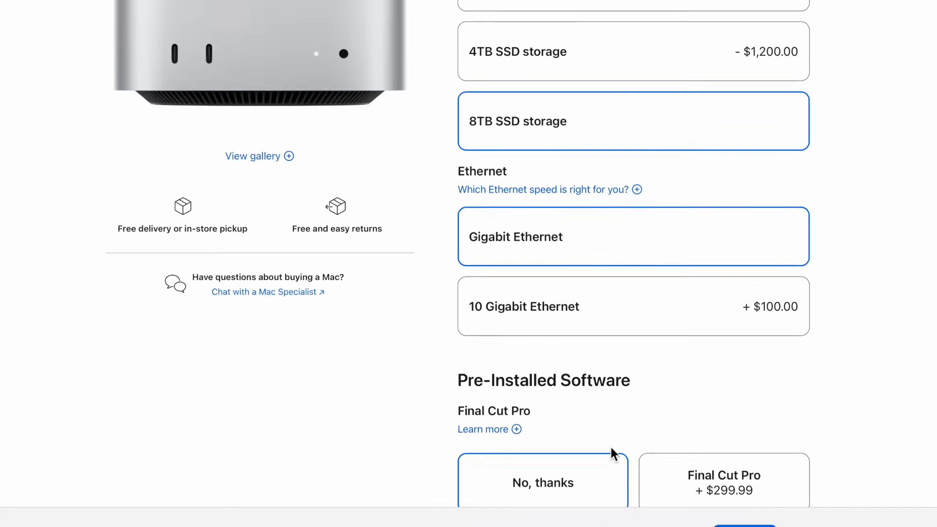